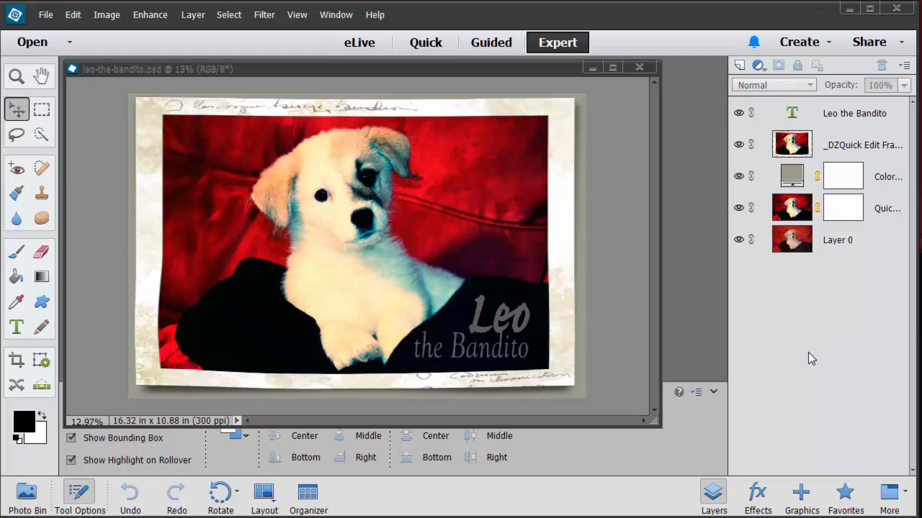
mouse_move(807, 369)
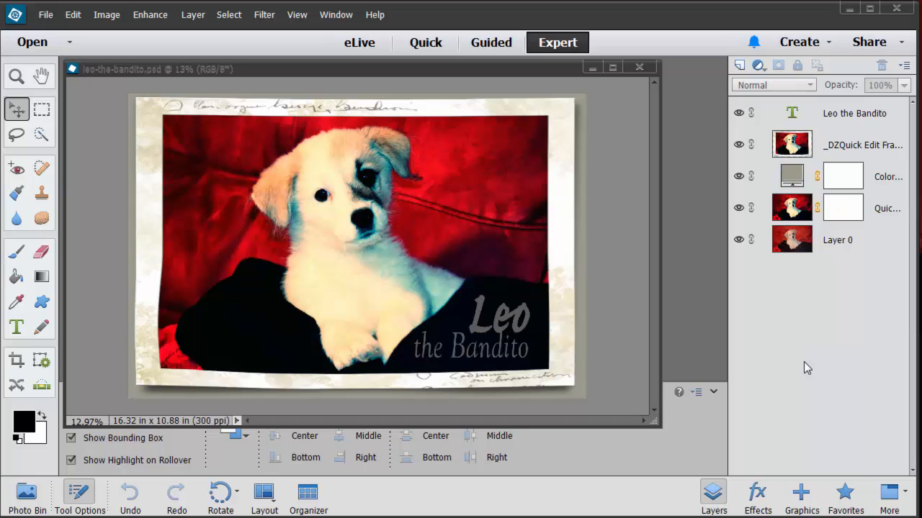
mouse_move(879, 118)
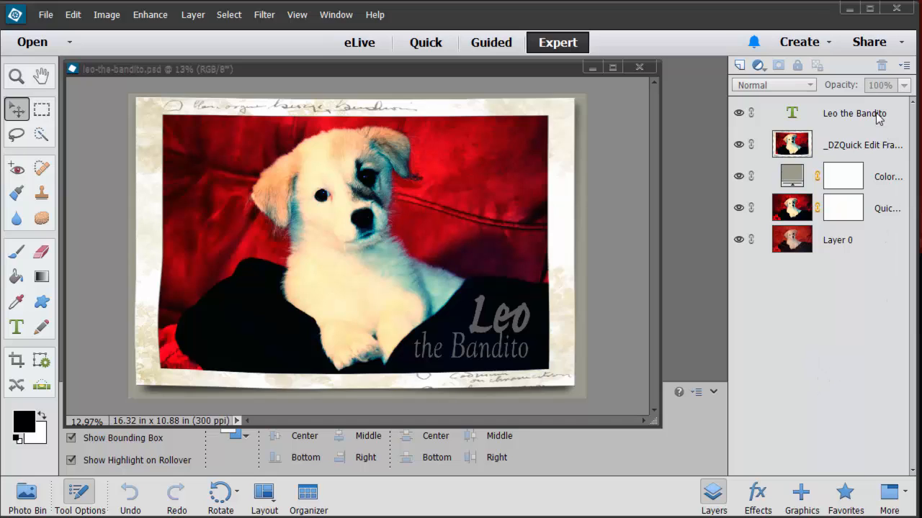
Revert the leo-the-bandito file to its original single-layer puppy photo.
left_click(853, 112)
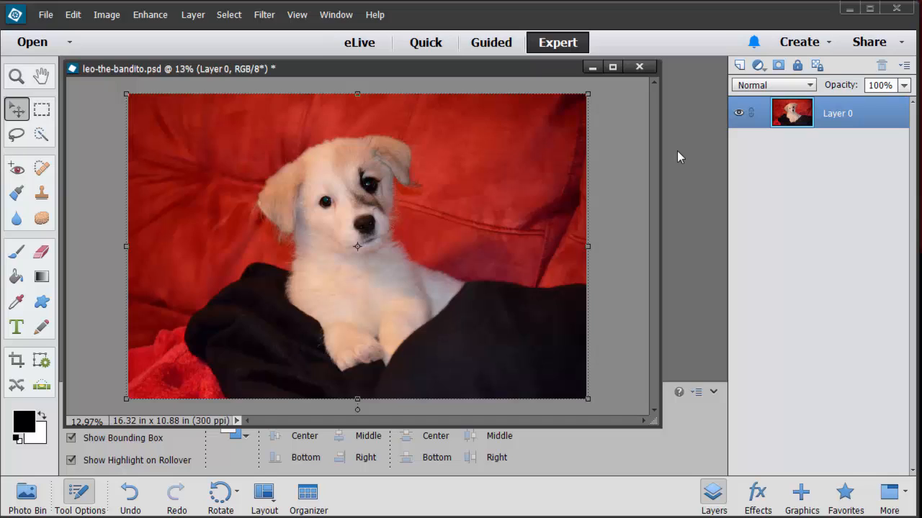
mouse_move(626, 284)
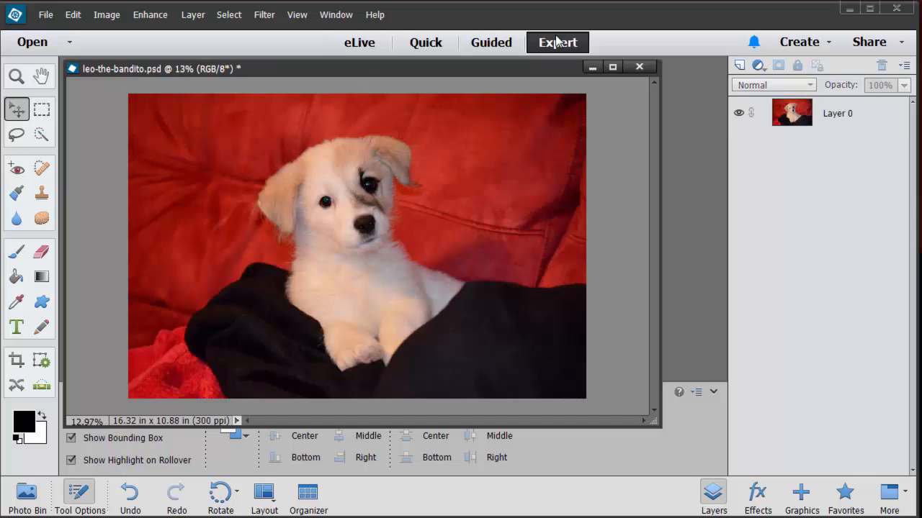
Switch the puppy photo from Expert to the Quick editing workspace.
left_click(425, 41)
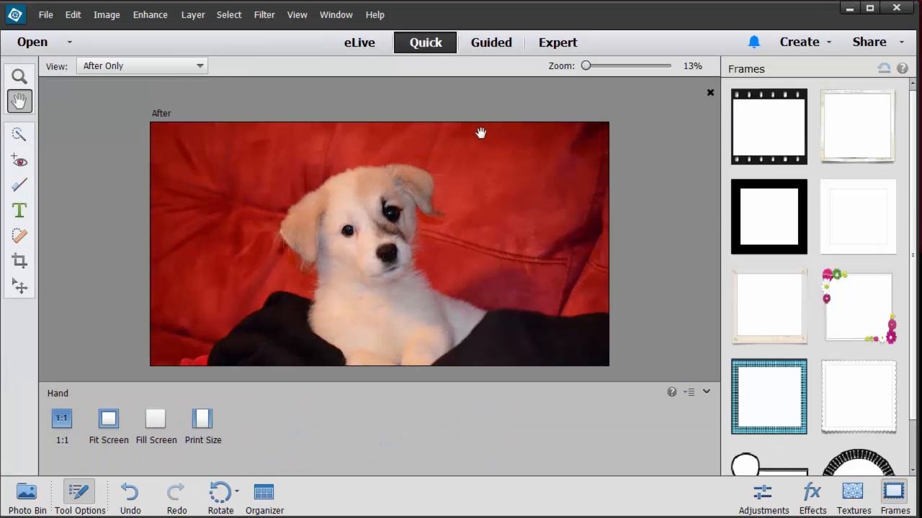
mouse_move(631, 282)
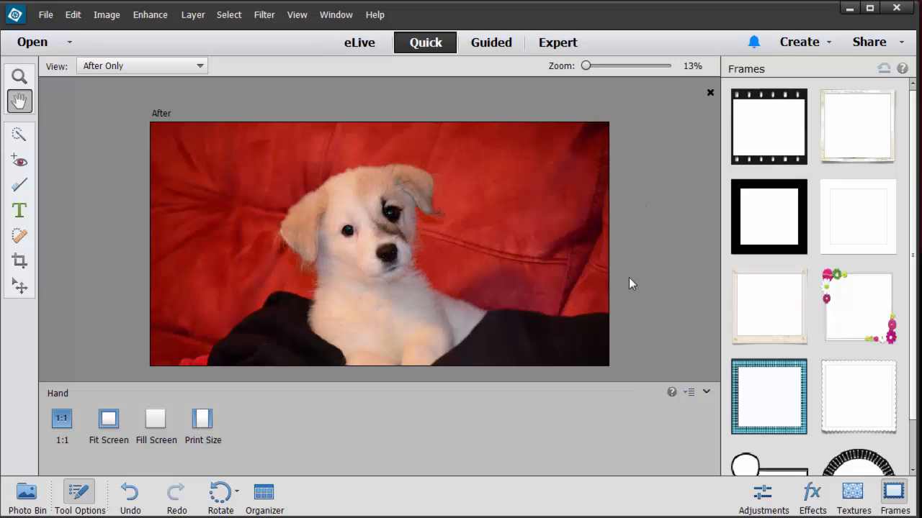
mouse_move(690, 233)
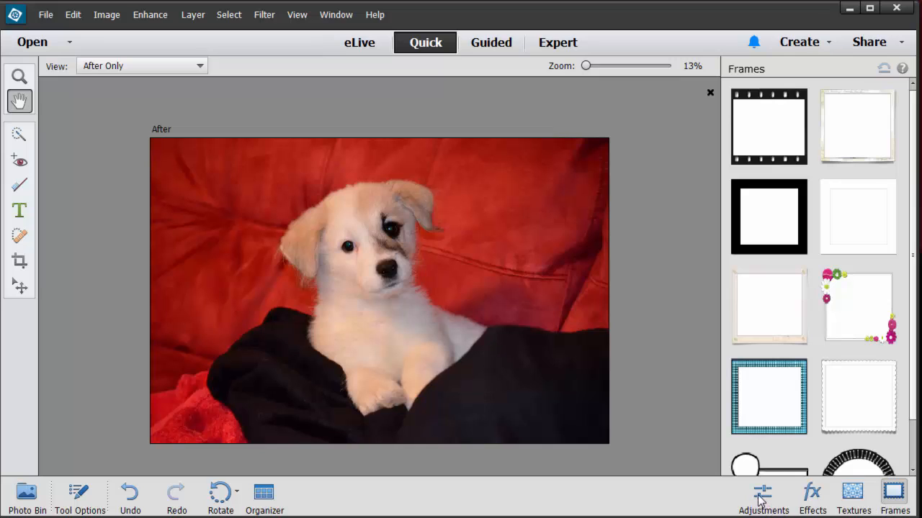
Apply the Cross Process effect from the Effects panel to the puppy photo.
left_click(763, 497)
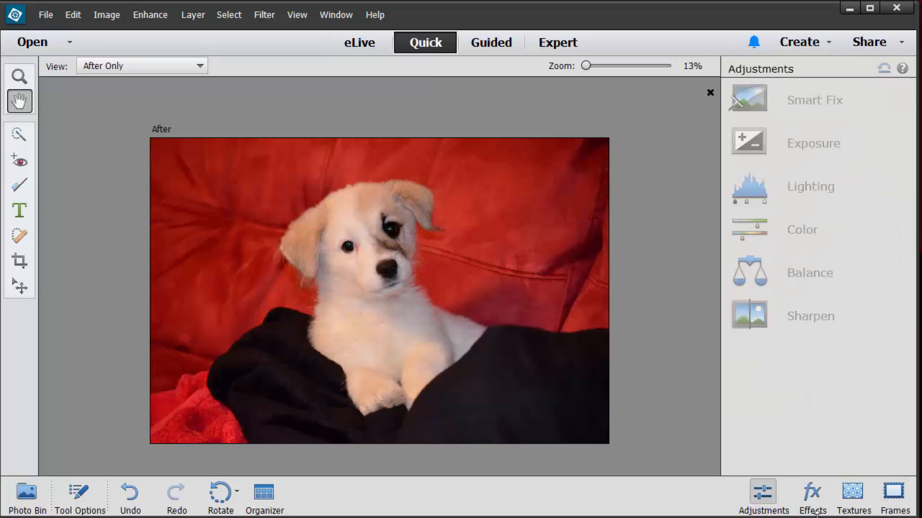
left_click(813, 497)
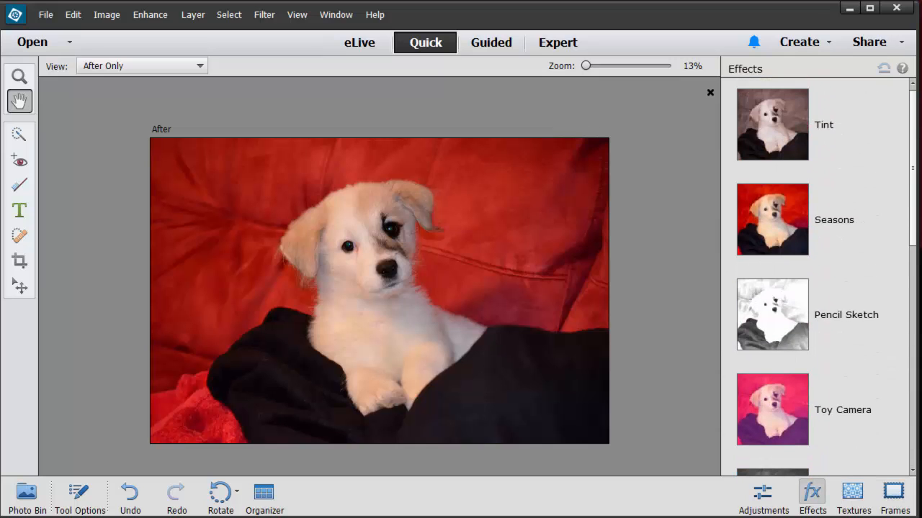
scroll("down", 3)
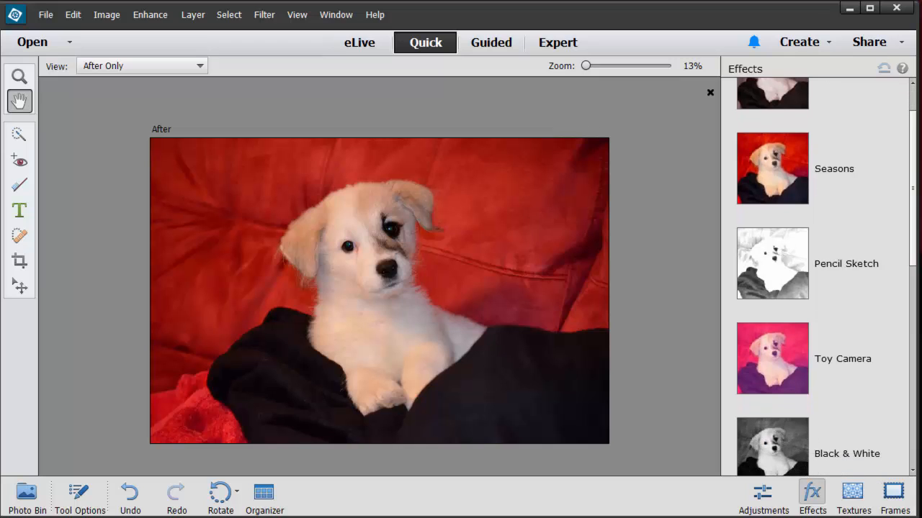
left_click(771, 143)
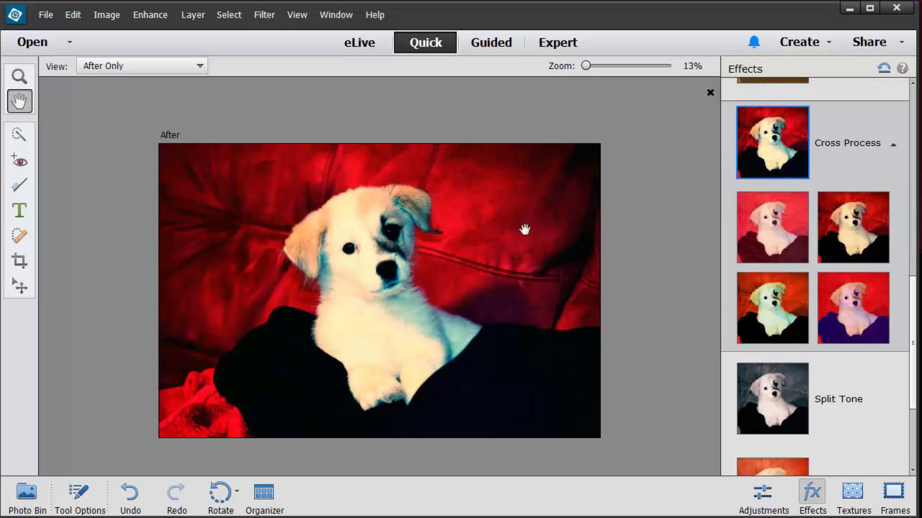
mouse_move(372, 295)
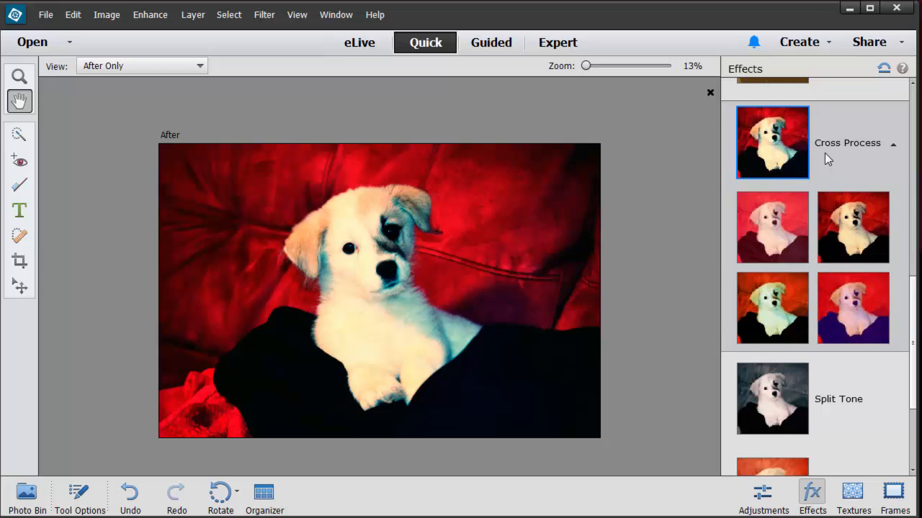
mouse_move(656, 279)
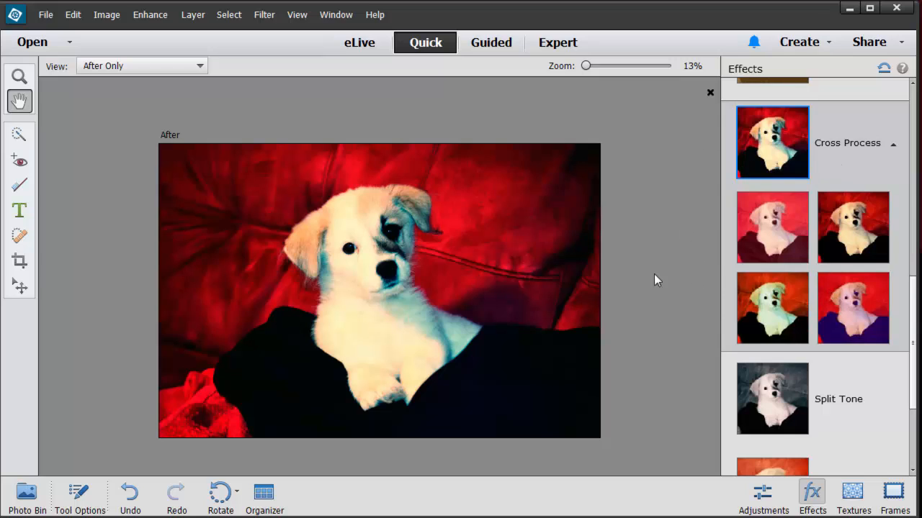
mouse_move(655, 257)
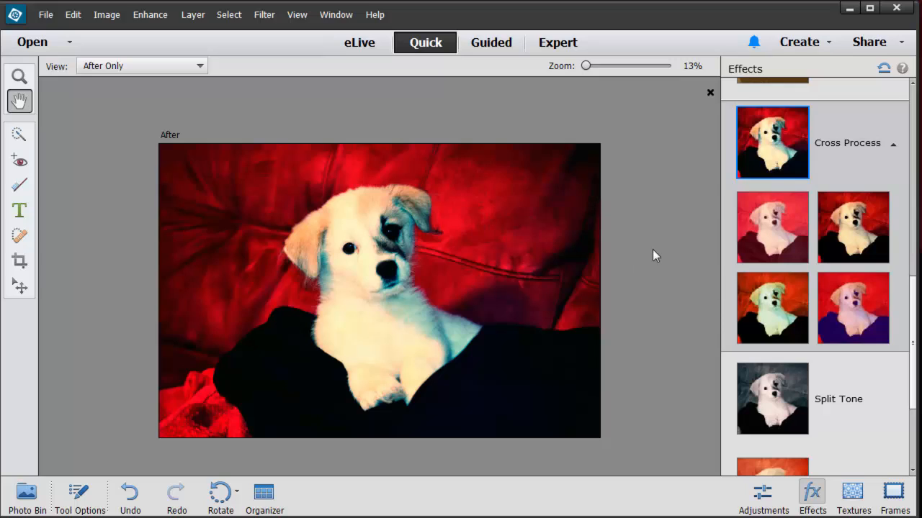
mouse_move(630, 277)
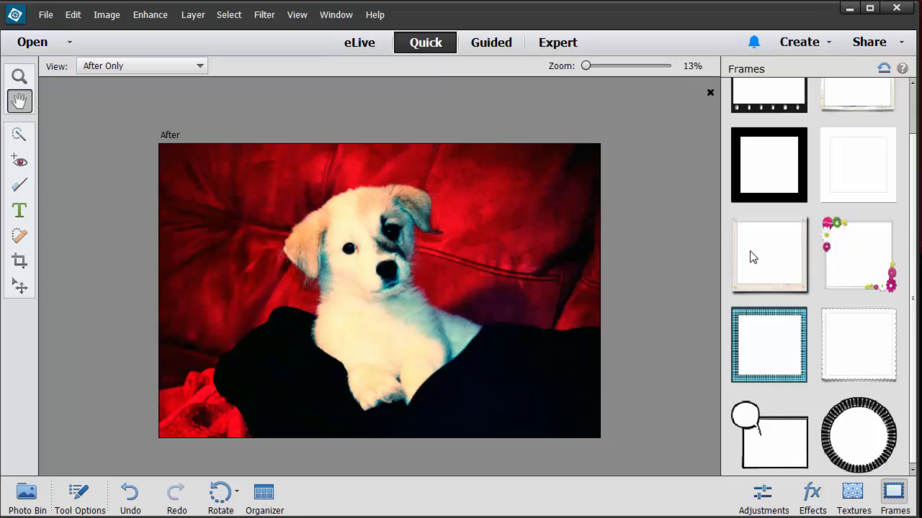
mouse_move(864, 269)
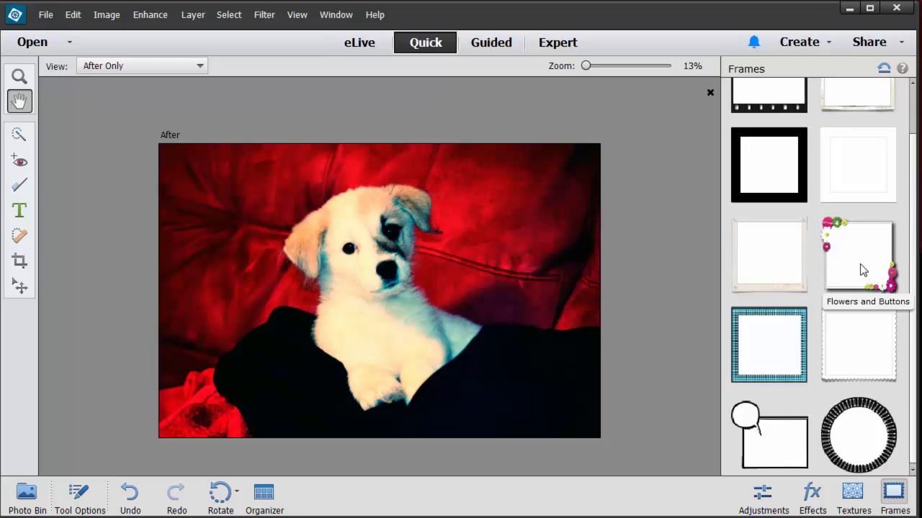
mouse_move(915, 286)
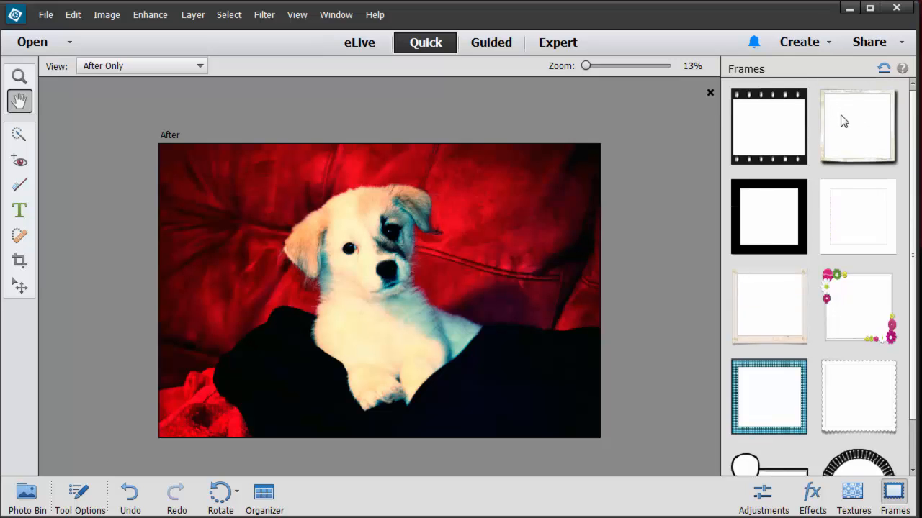
Apply the aged frame, then enlarge and reposition the puppy inside it.
left_click(858, 127)
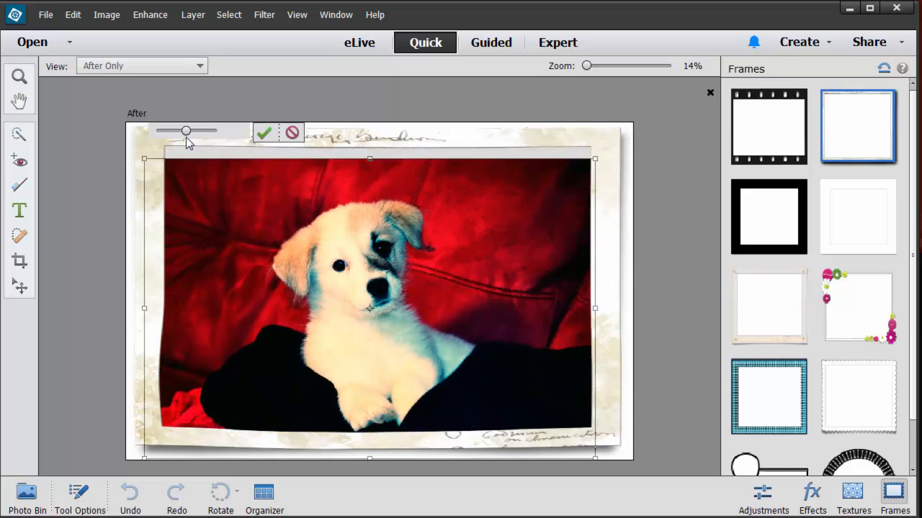
left_click_drag(186, 131, 190, 131)
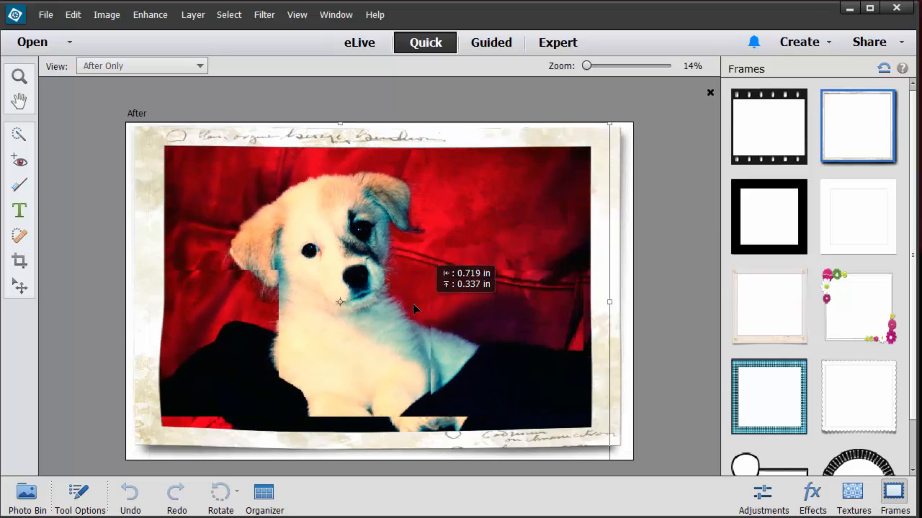
left_click_drag(609, 303, 594, 302)
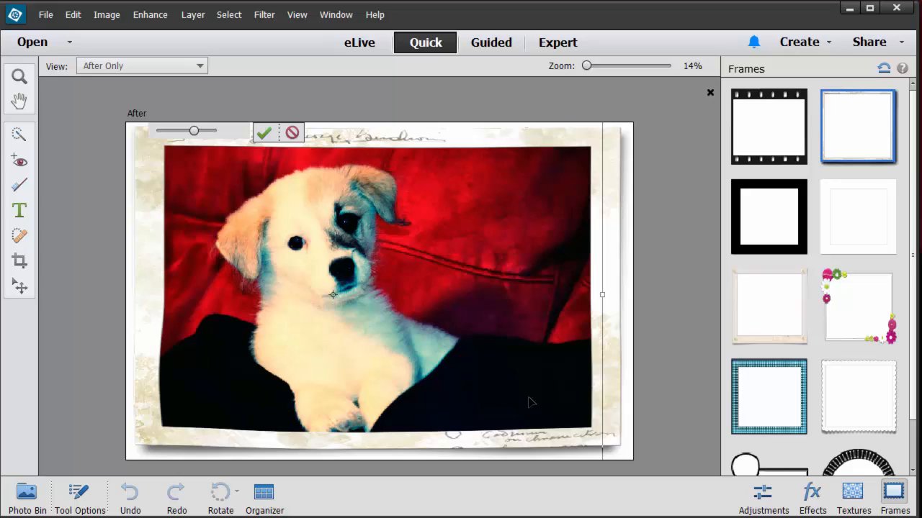
mouse_move(233, 157)
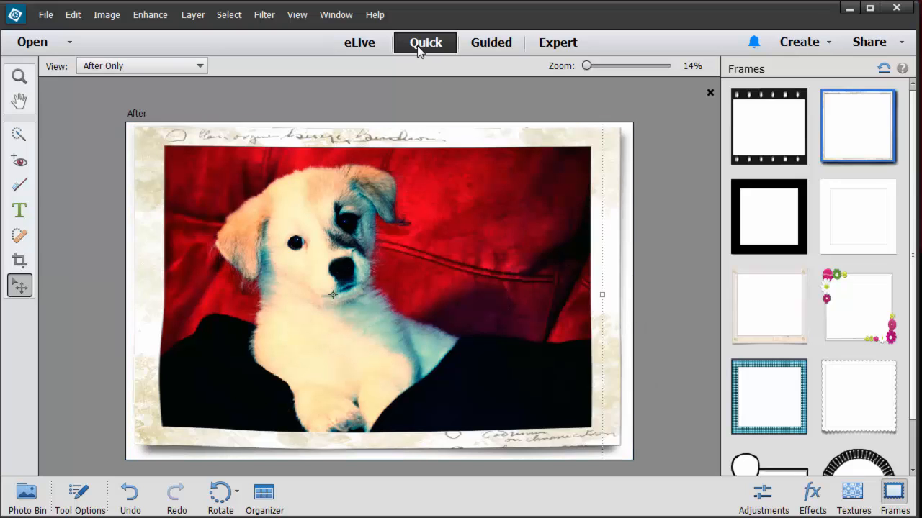
Return to Expert mode and select the frame's Color Fill layer.
left_click(558, 42)
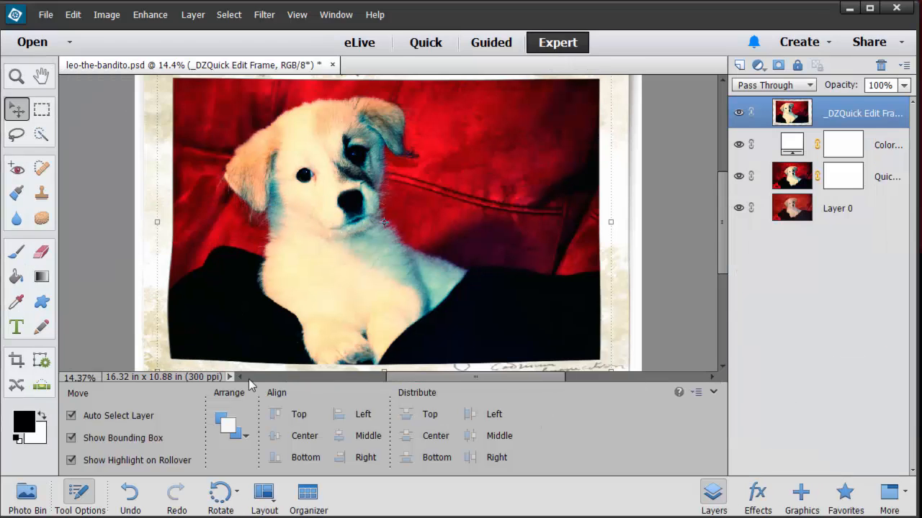
mouse_move(516, 440)
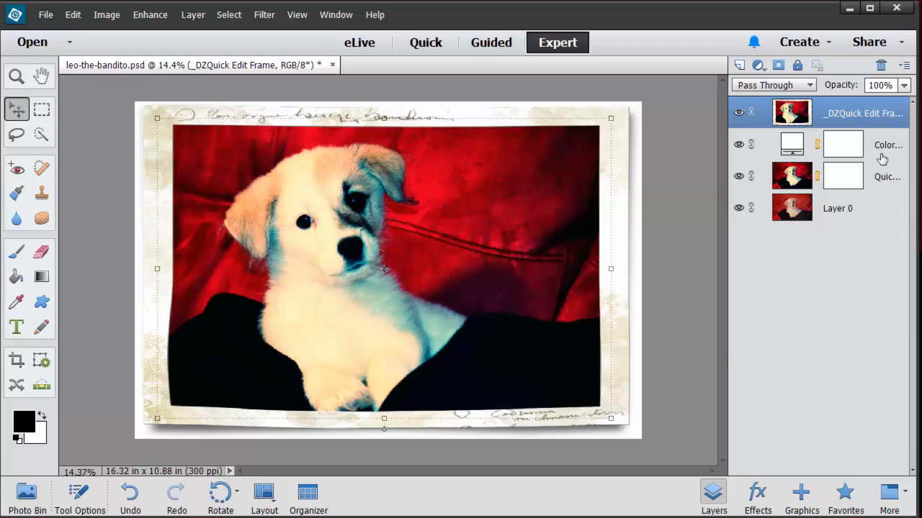
left_click(843, 144)
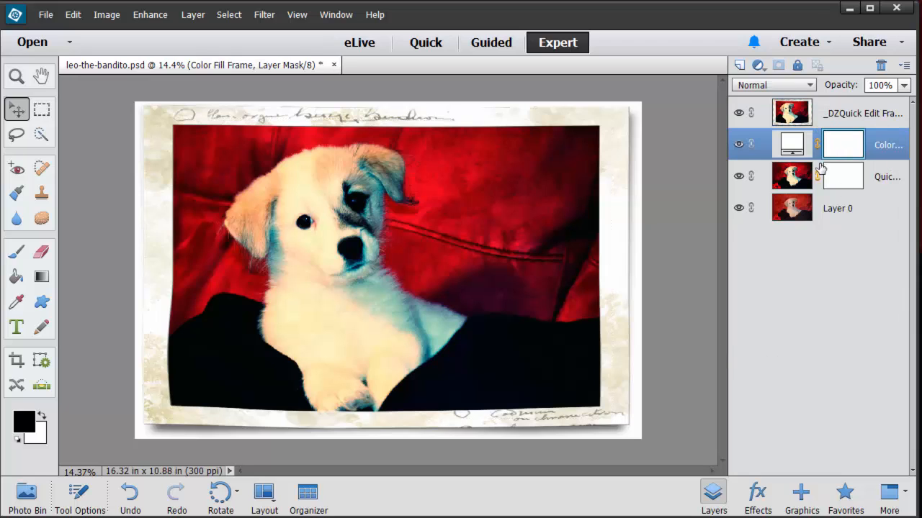
Change the frame's Color Fill from white to a soft sage green and select the frame layer.
double_click(792, 144)
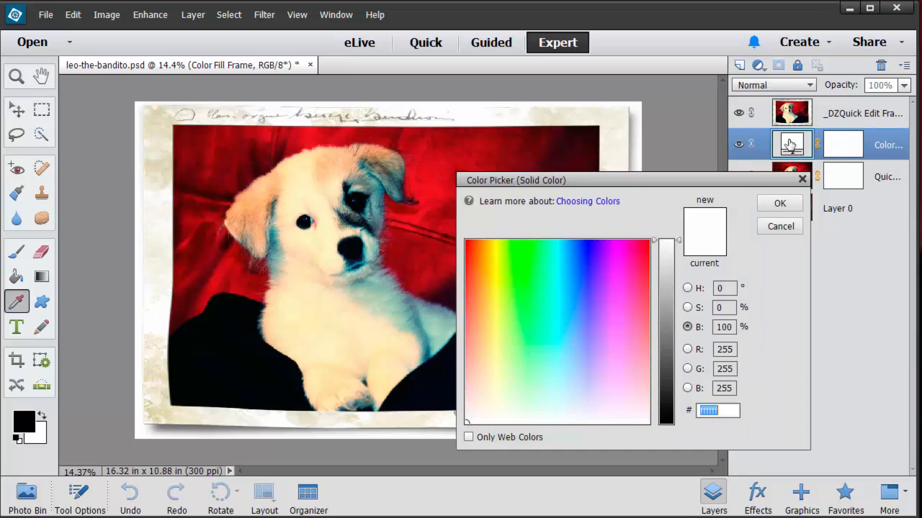
left_click(637, 262)
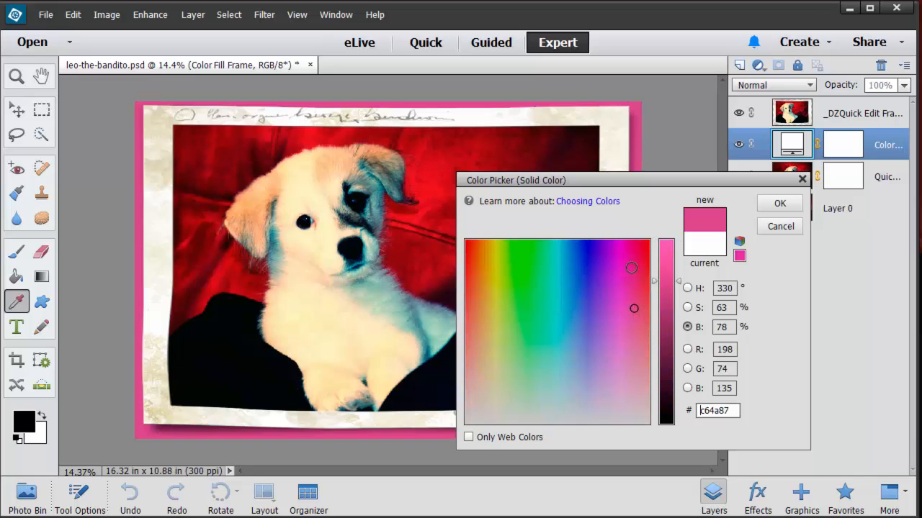
left_click(631, 267)
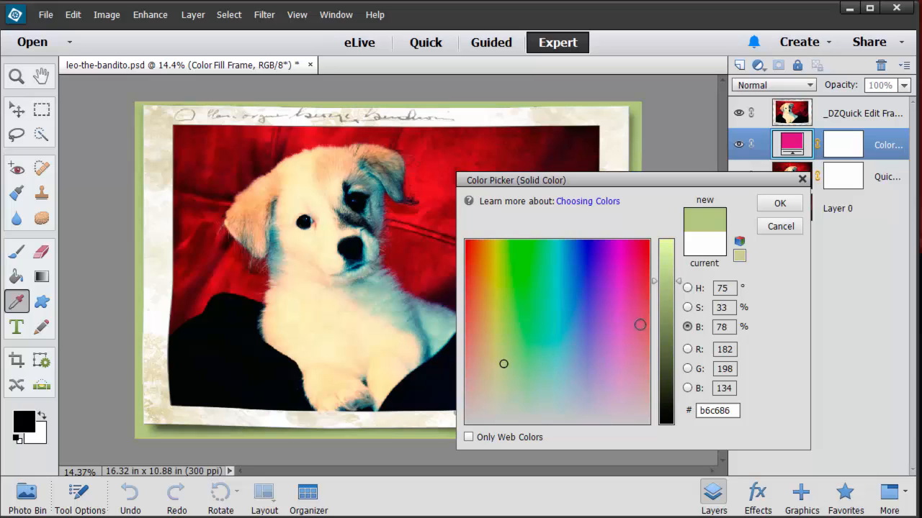
left_click(779, 203)
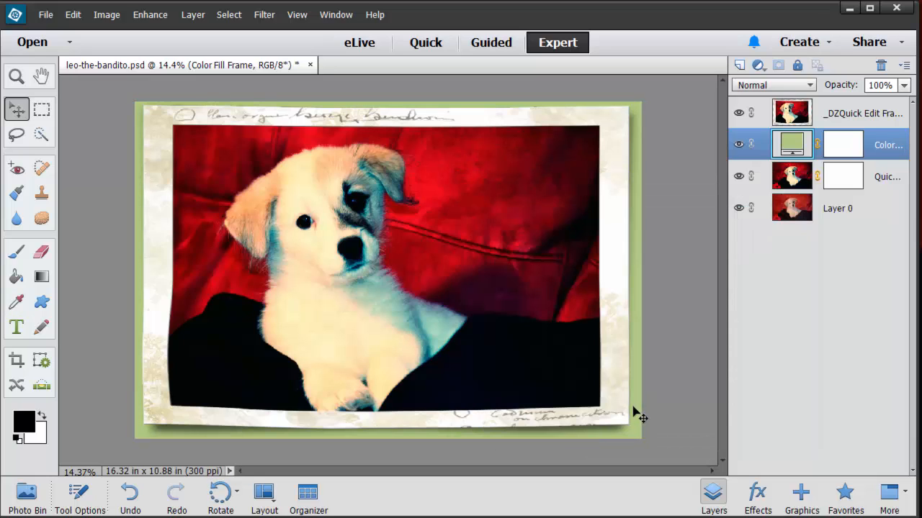
mouse_move(698, 317)
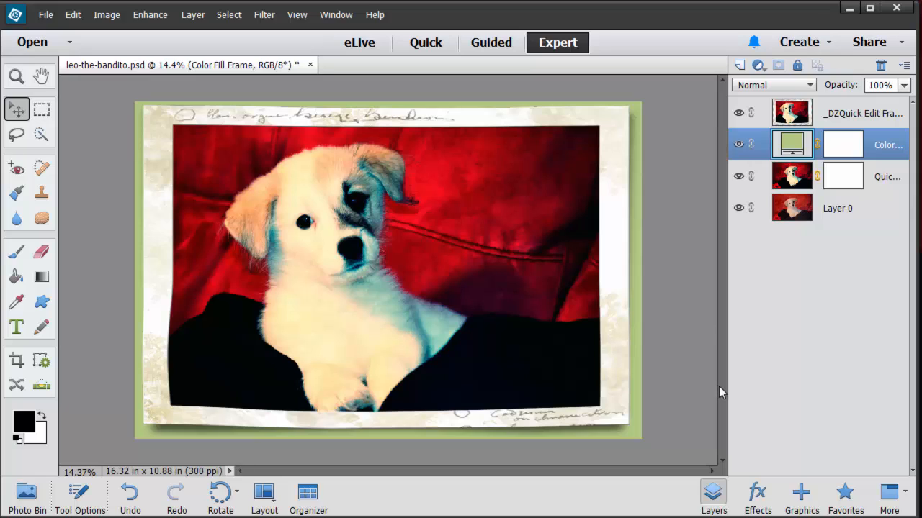
left_click(792, 112)
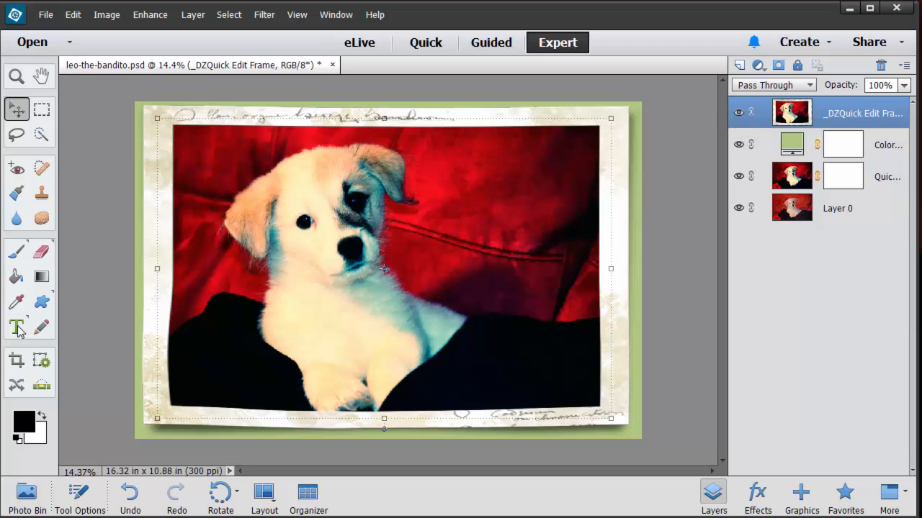
Add a 'Leo the Bandito' text layer over the puppy photo with the Type tool.
left_click(17, 329)
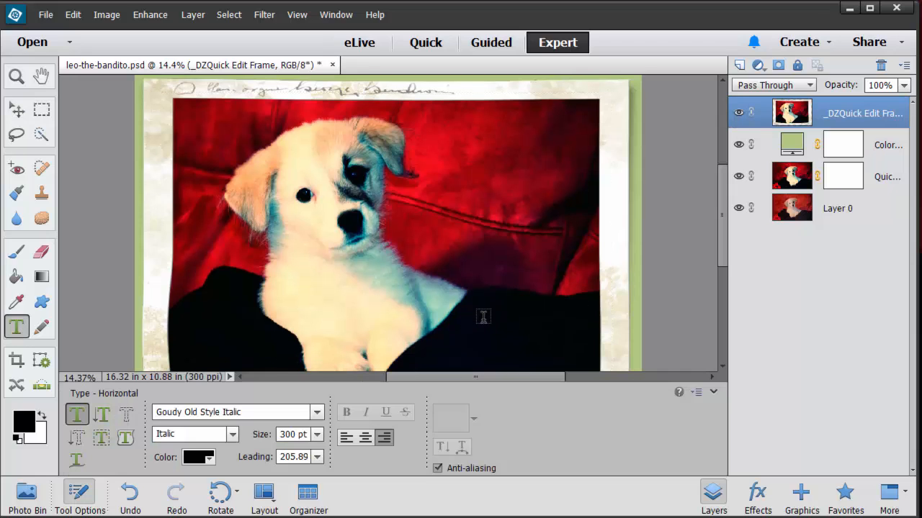
type("Leo")
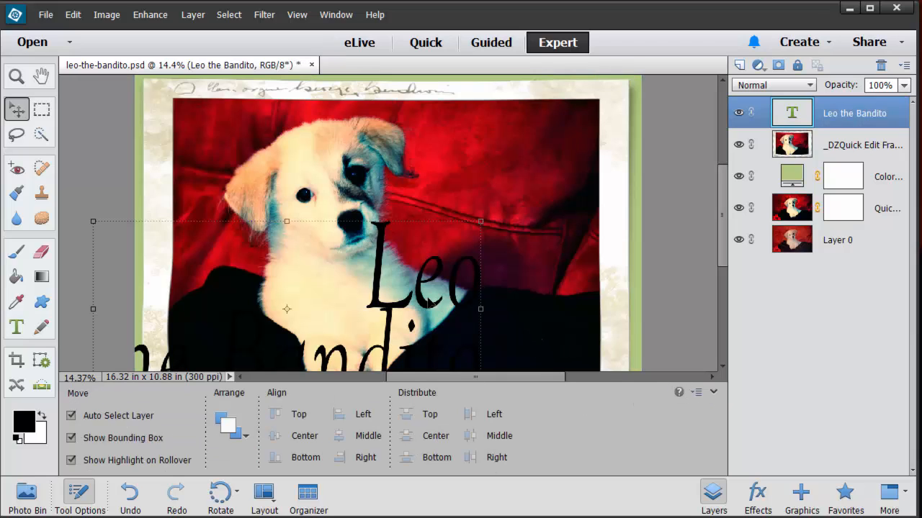
mouse_move(37, 340)
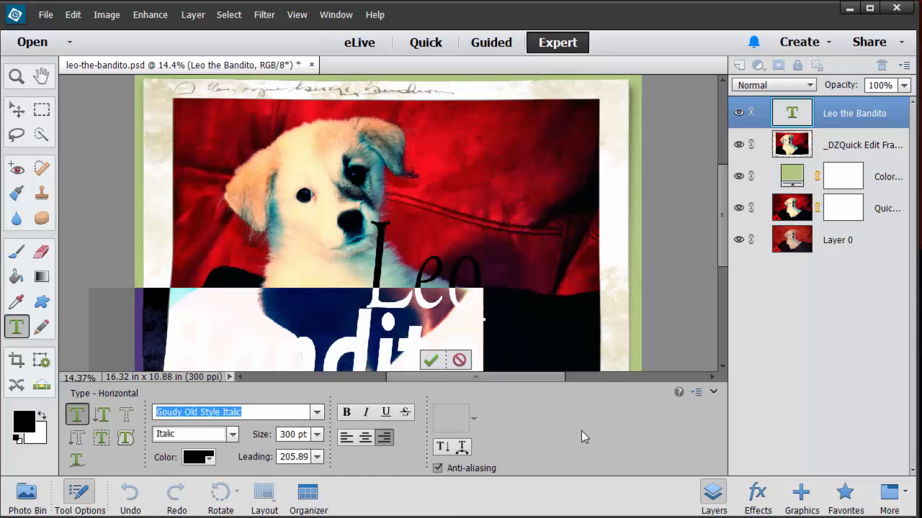
Set 'Leo' in the Freshman block font at a large size above the subtitle.
left_click(317, 435)
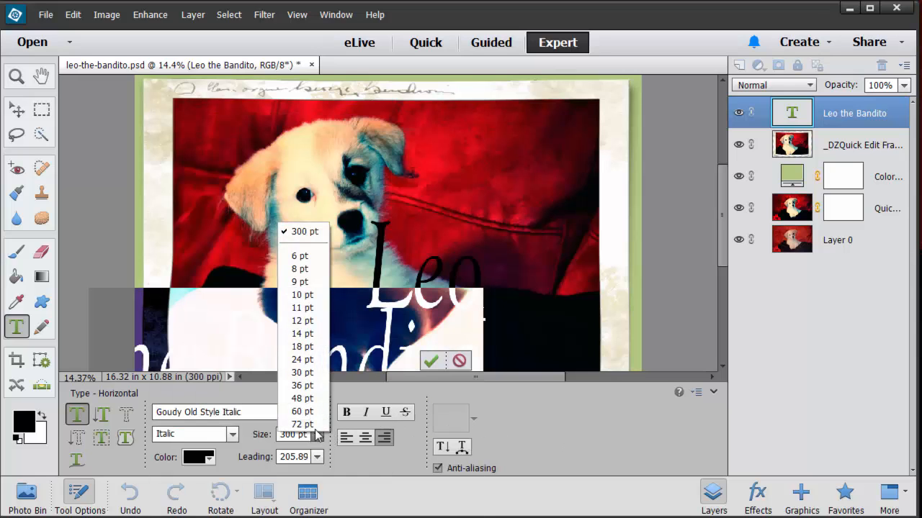
left_click(303, 424)
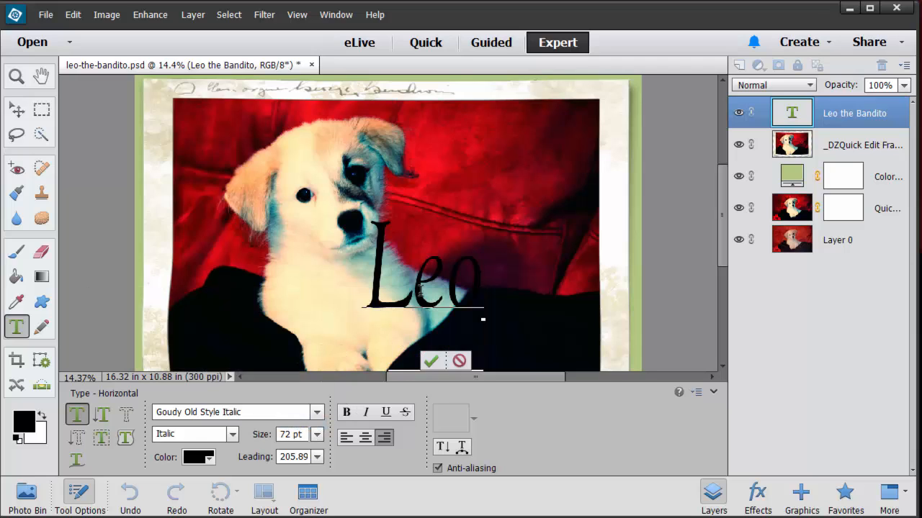
type("300")
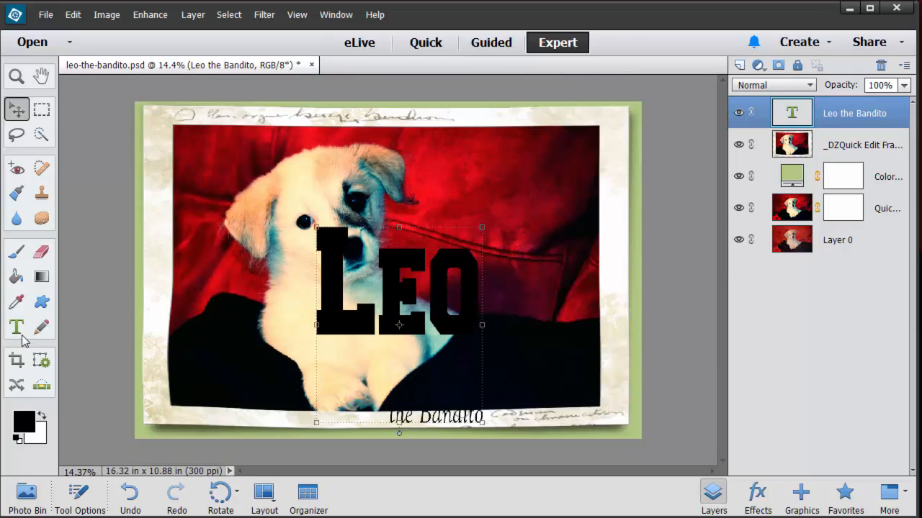
left_click(16, 327)
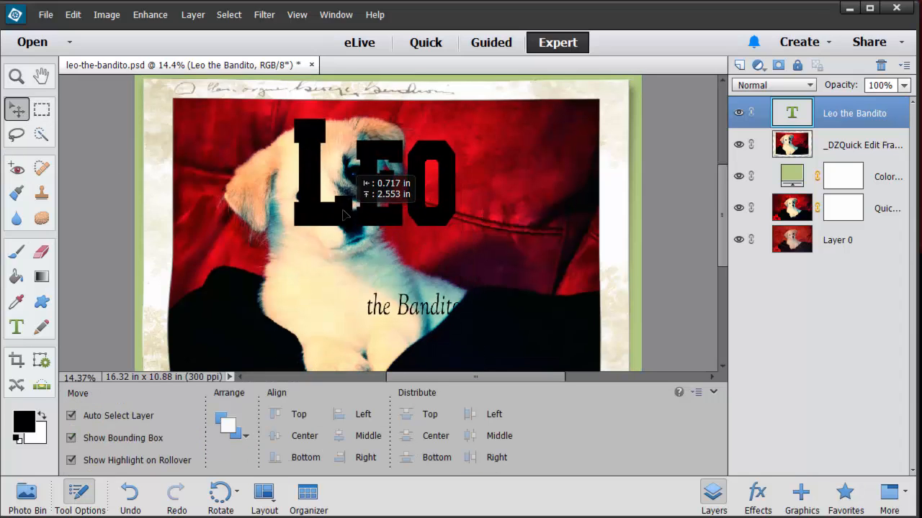
left_click(16, 327)
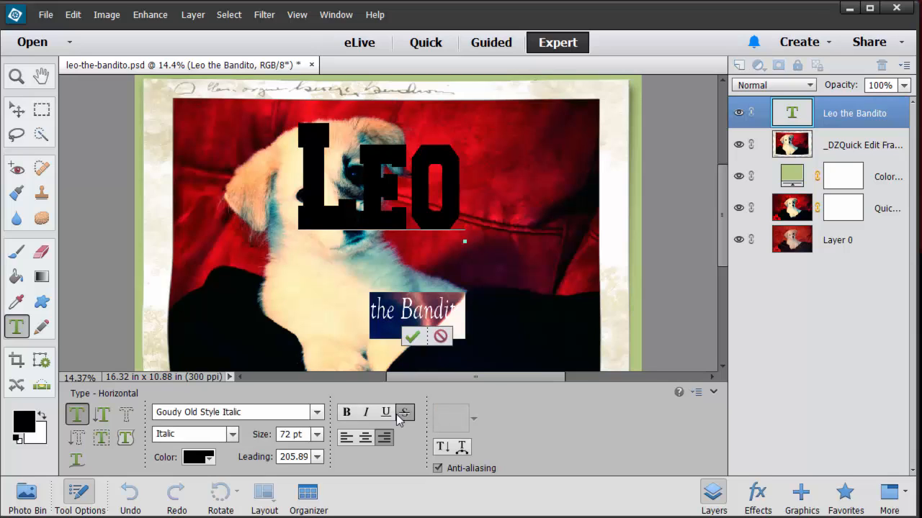
Set 'the Bandito' to 72 pt italic with tighter leading and shift the title onto the puppy's side.
left_click(316, 435)
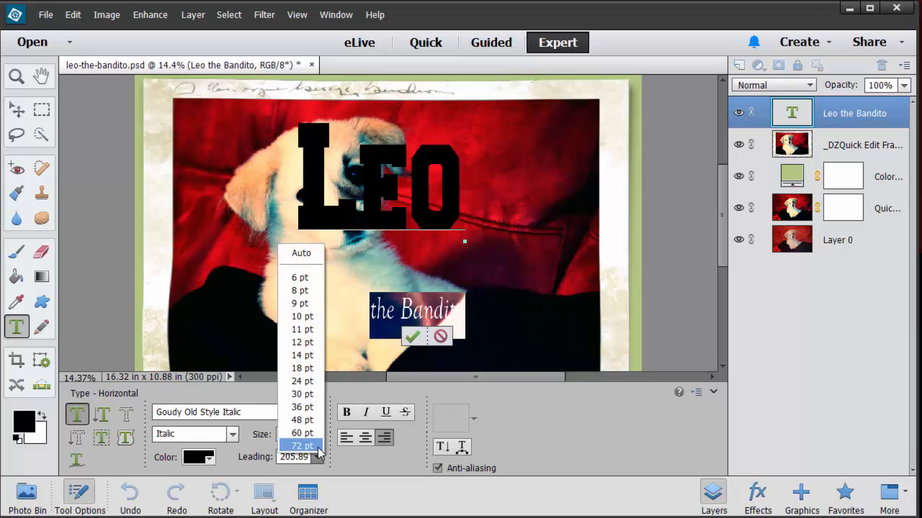
left_click(302, 445)
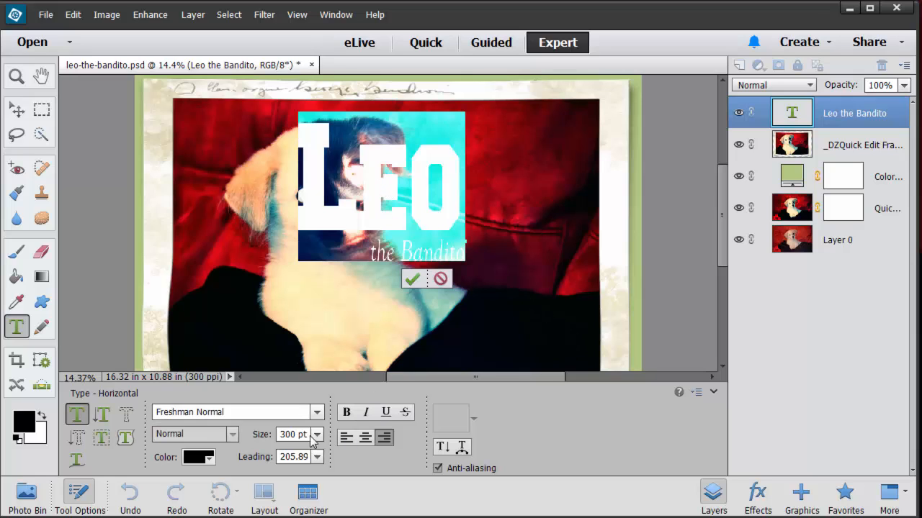
type("72")
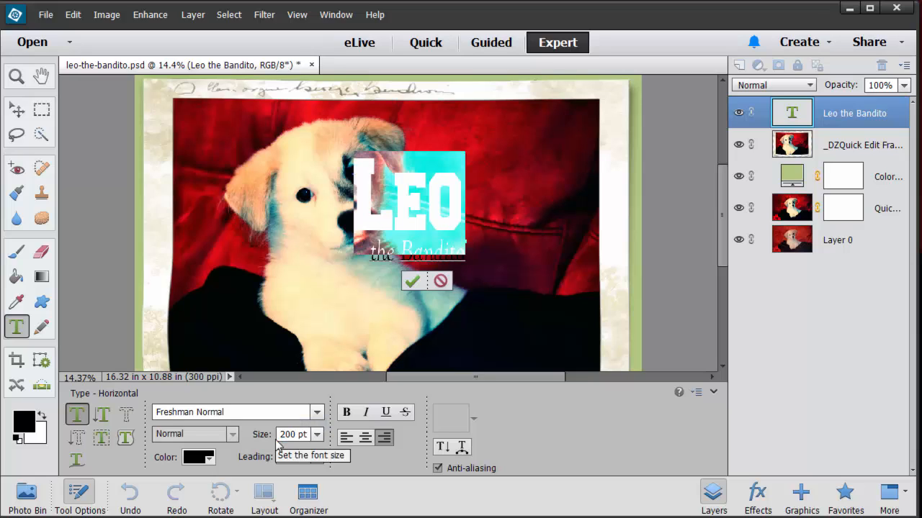
mouse_move(348, 392)
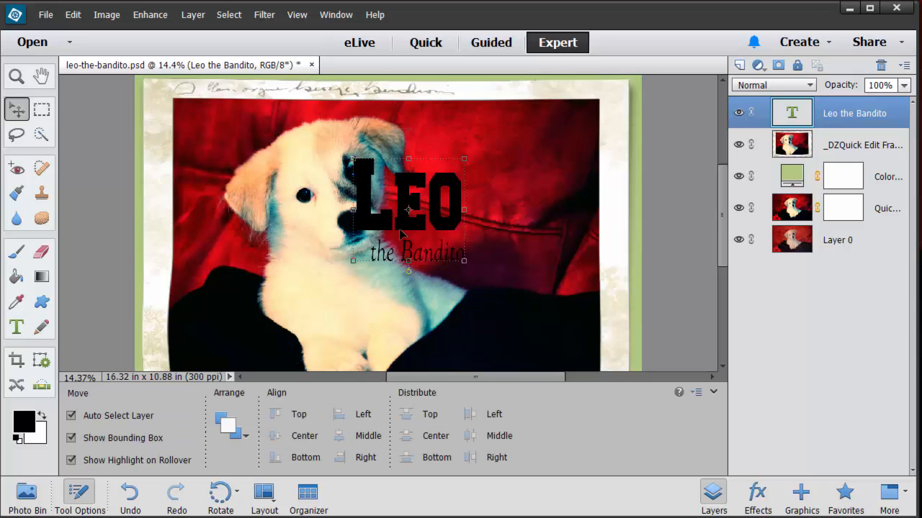
left_click_drag(409, 209, 475, 277)
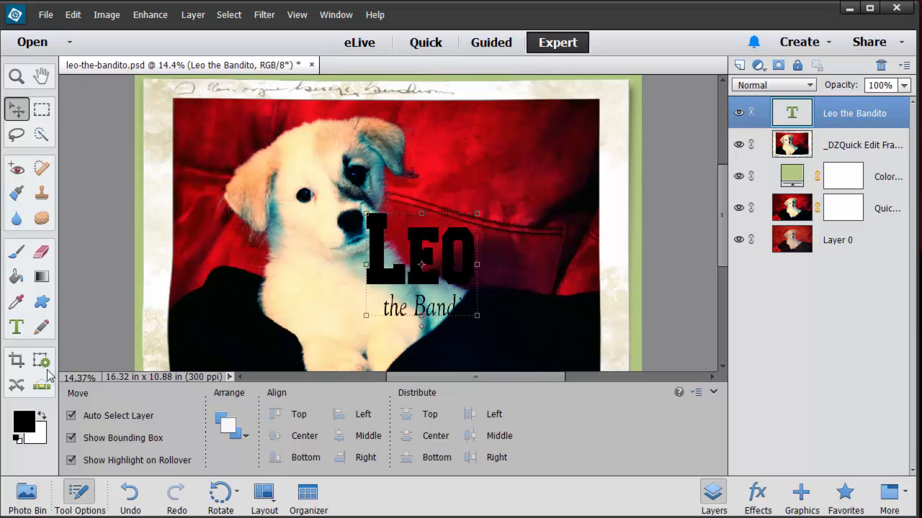
Color the title the pale green sampled from the frame background.
left_click(16, 328)
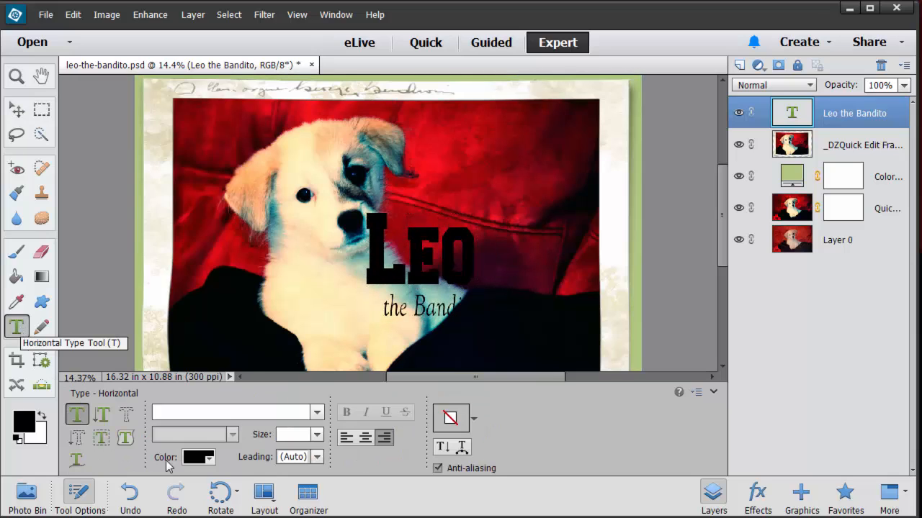
left_click(199, 458)
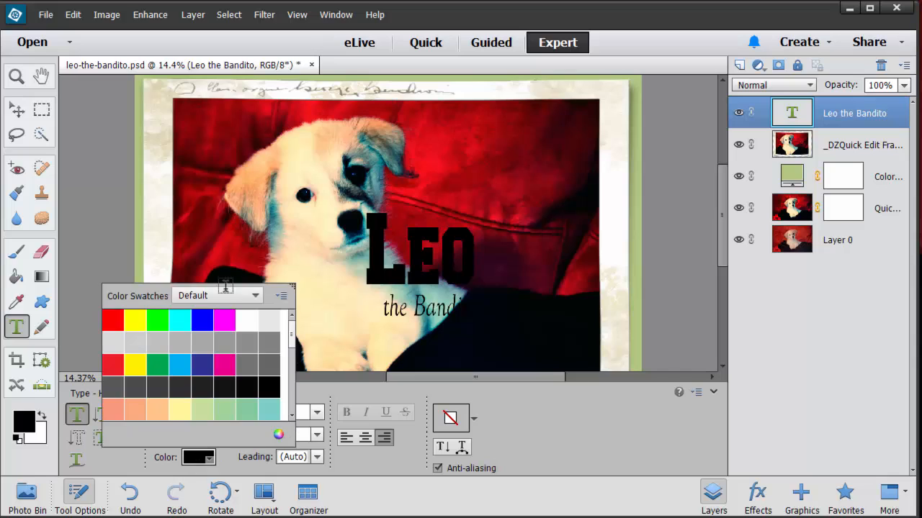
left_click(222, 343)
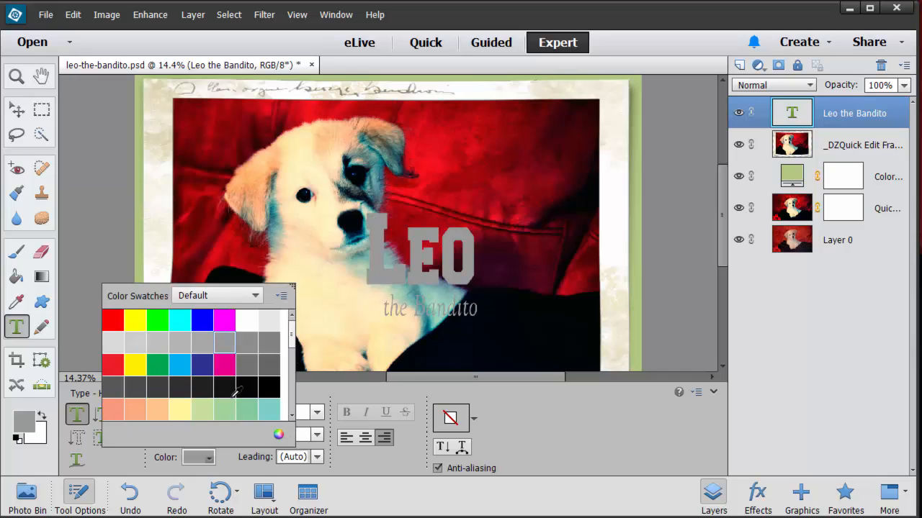
mouse_move(280, 435)
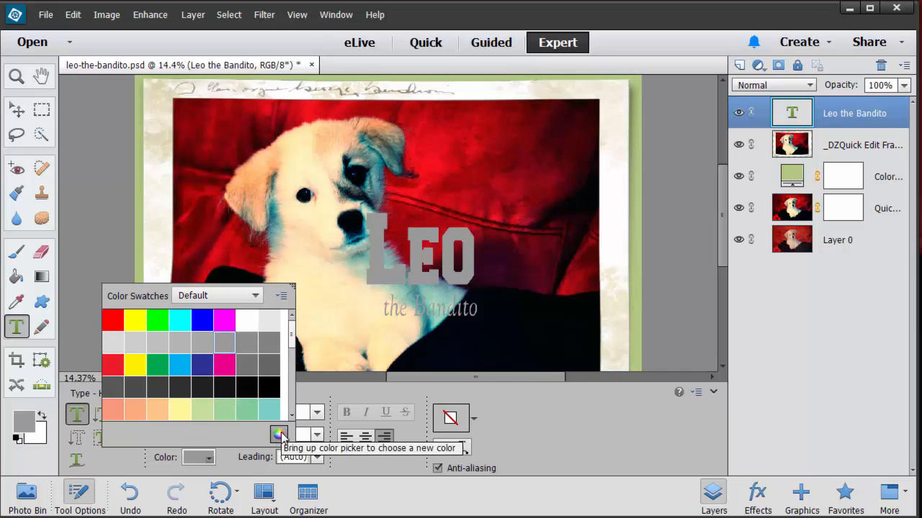
left_click(279, 435)
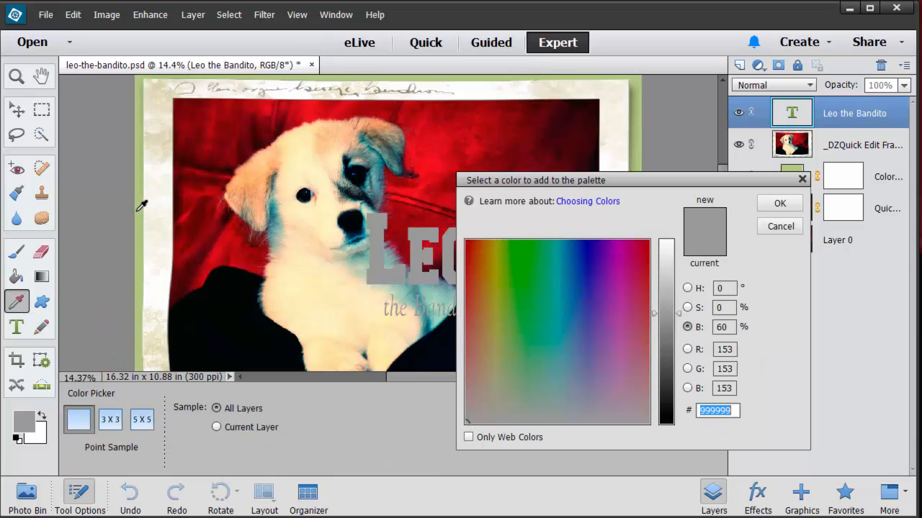
left_click(504, 364)
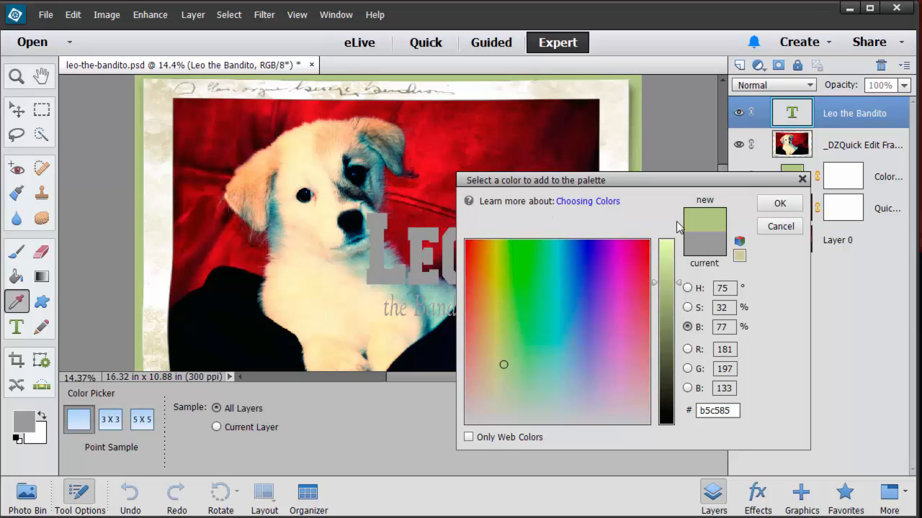
left_click(779, 202)
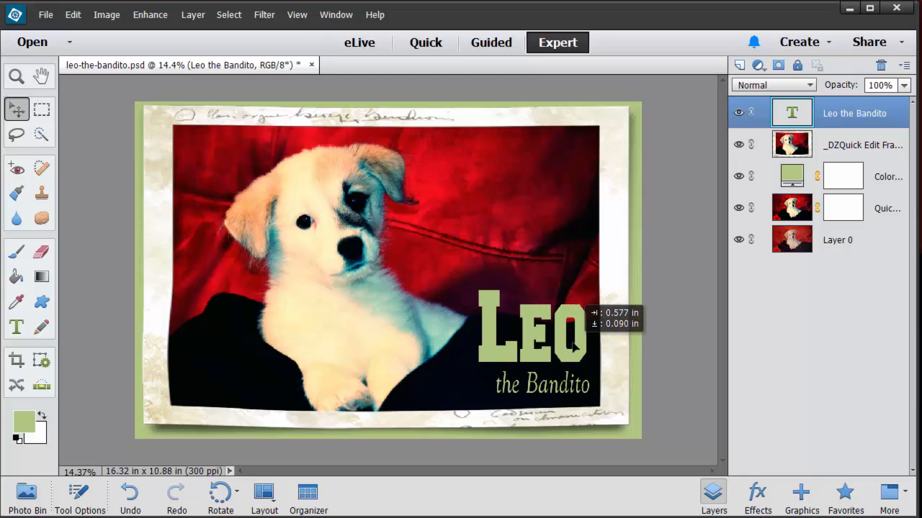
Resize the title to 150 pt, enlarge 'the Bandito', and place it in the lower right corner.
left_click(16, 328)
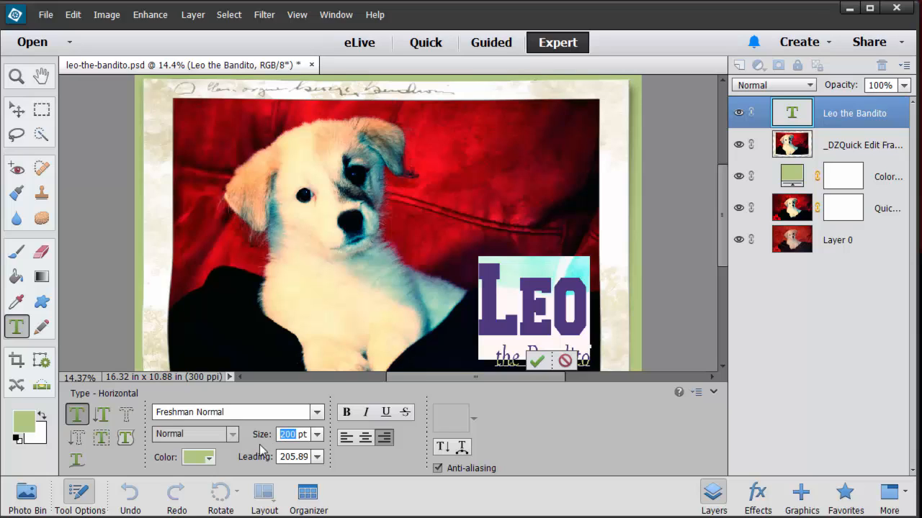
type("150")
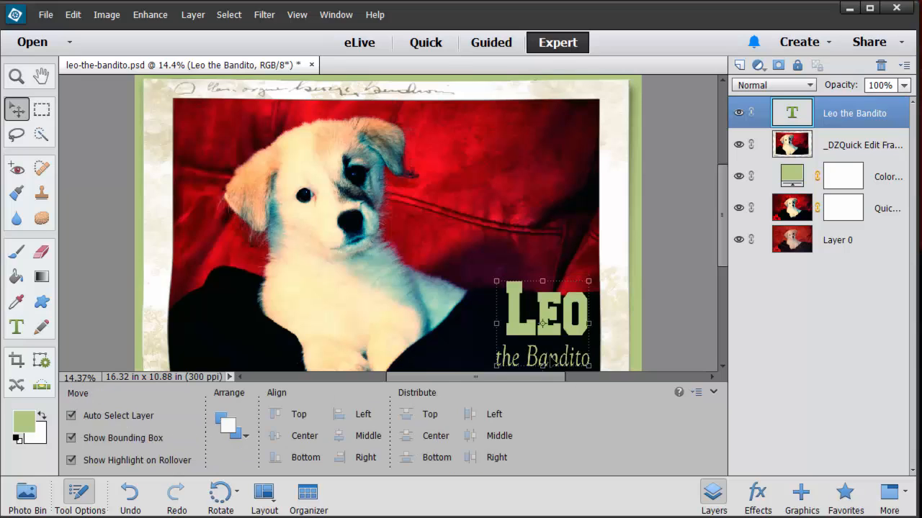
left_click(16, 328)
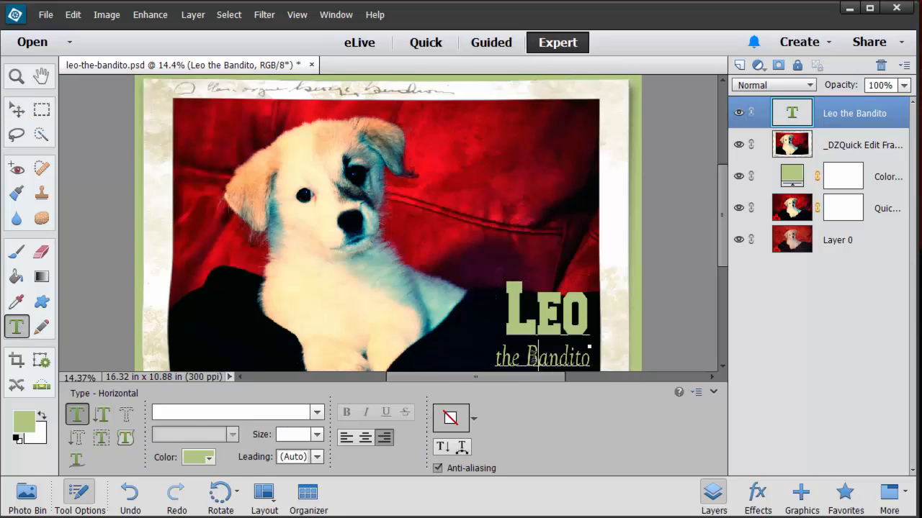
double_click(547, 310)
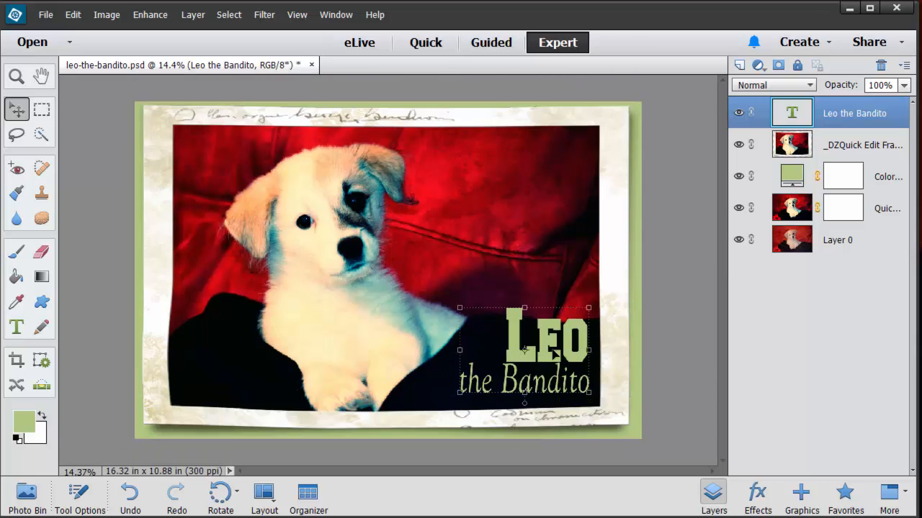
left_click_drag(550, 353, 544, 345)
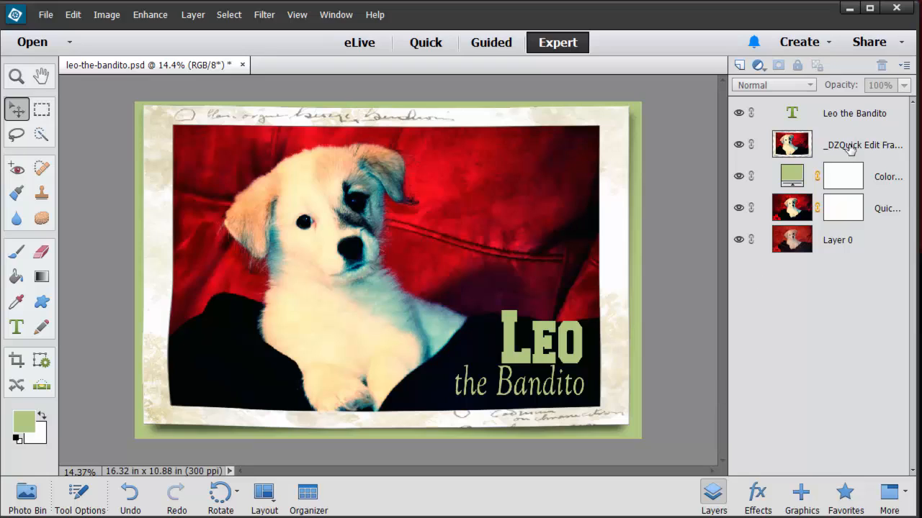
mouse_move(100, 141)
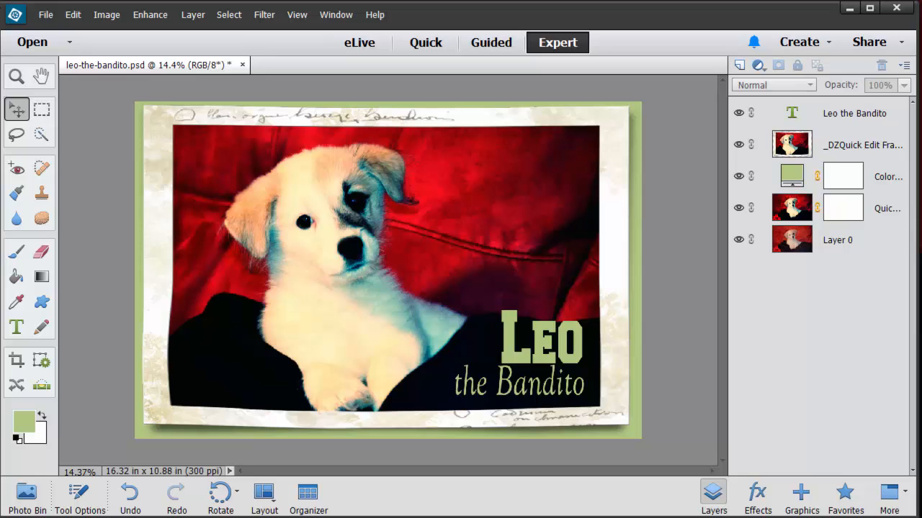
Save the poster as leo-the-bandito.jpg in JPEG format with Quality 9 (High).
left_click(46, 14)
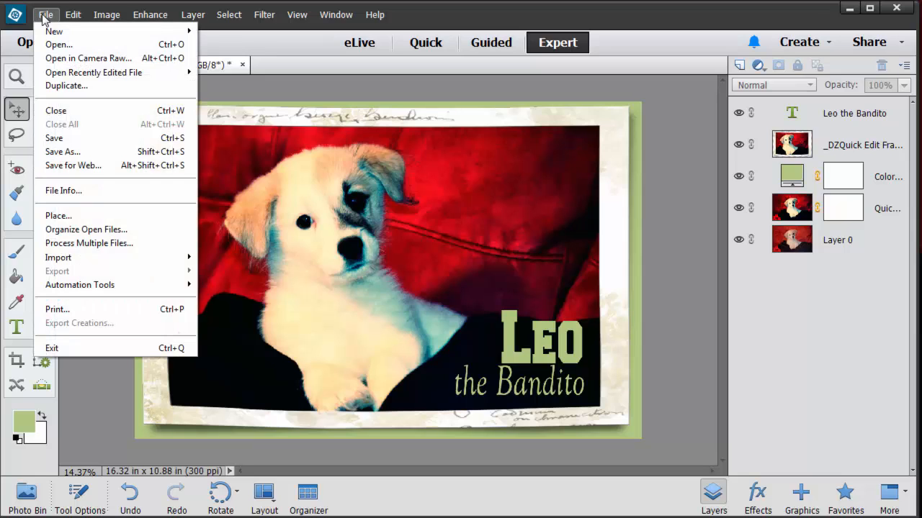
left_click(64, 151)
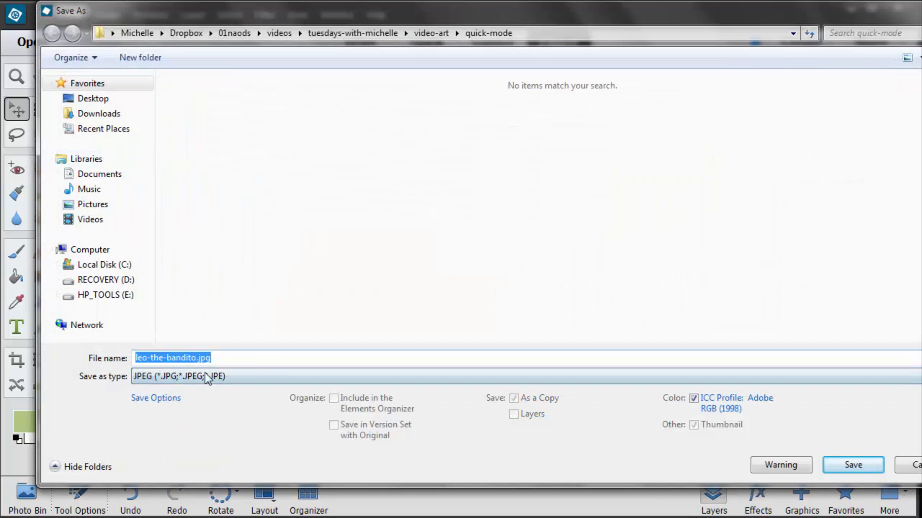
left_click(853, 464)
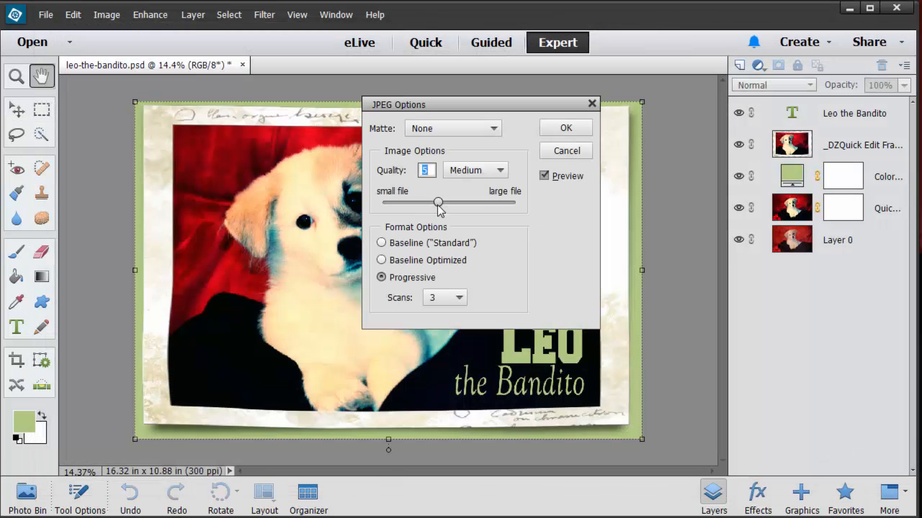
left_click_drag(438, 201, 480, 202)
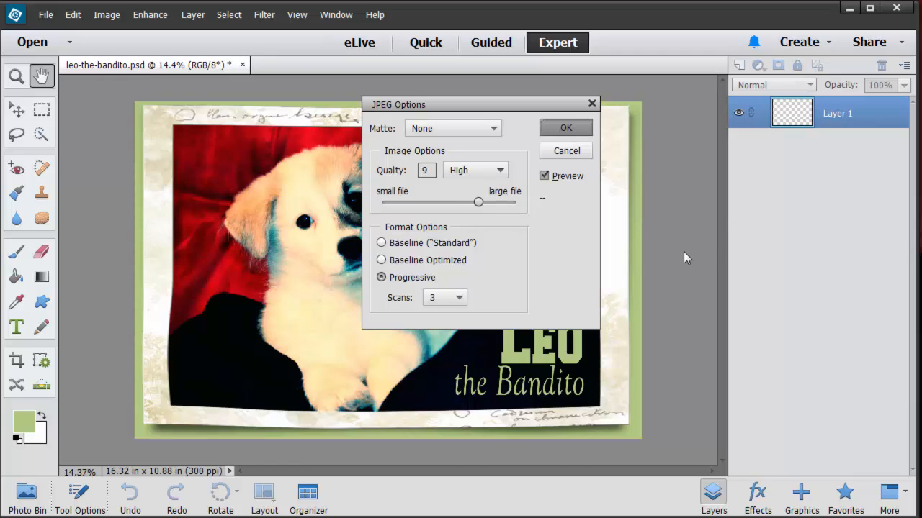
left_click(565, 127)
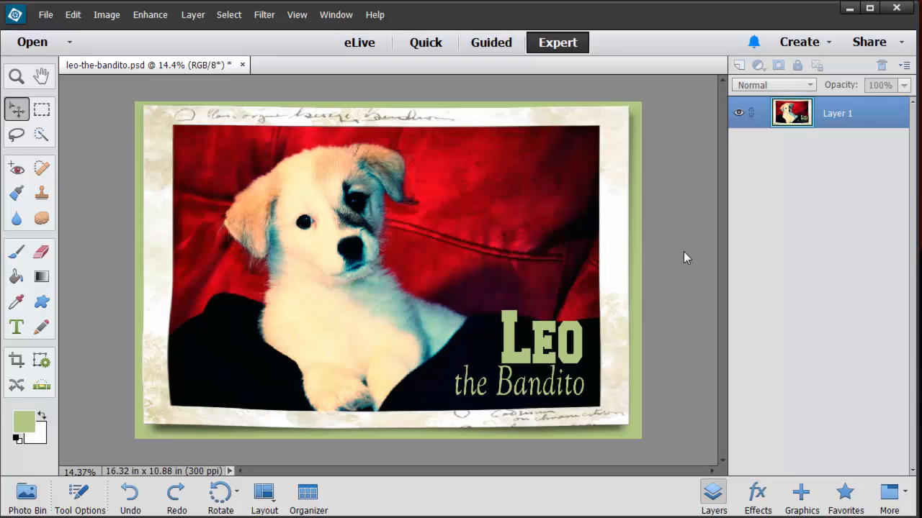